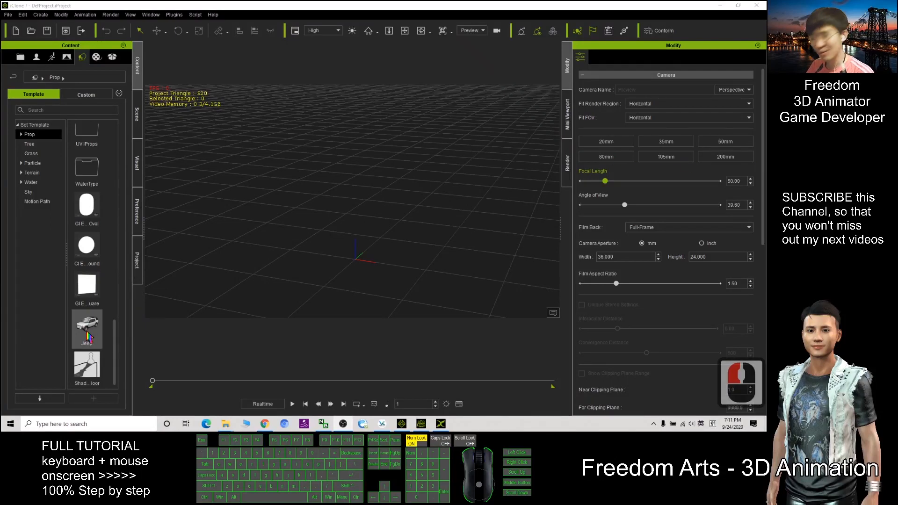
- Add the Jeep prop to the scene and inspect its mesh parts in the Material tab
double_click(86, 327)
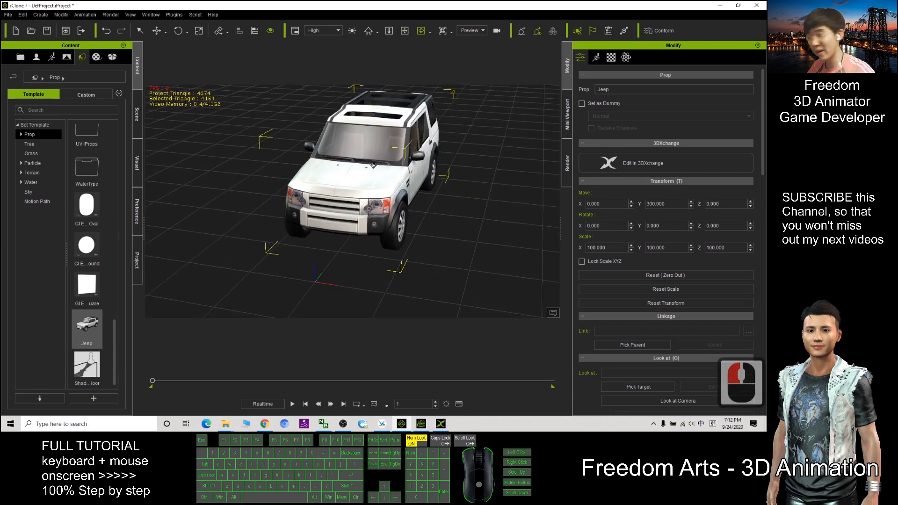
click(612, 57)
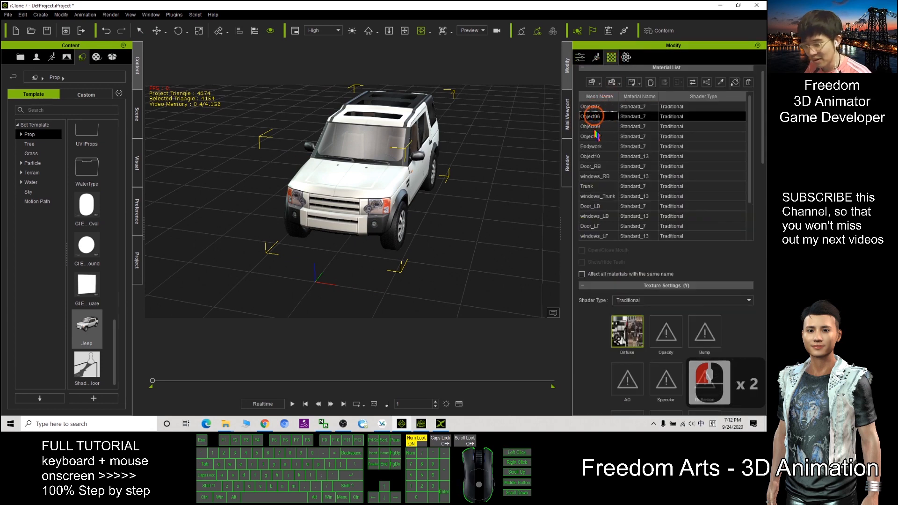
click(597, 216)
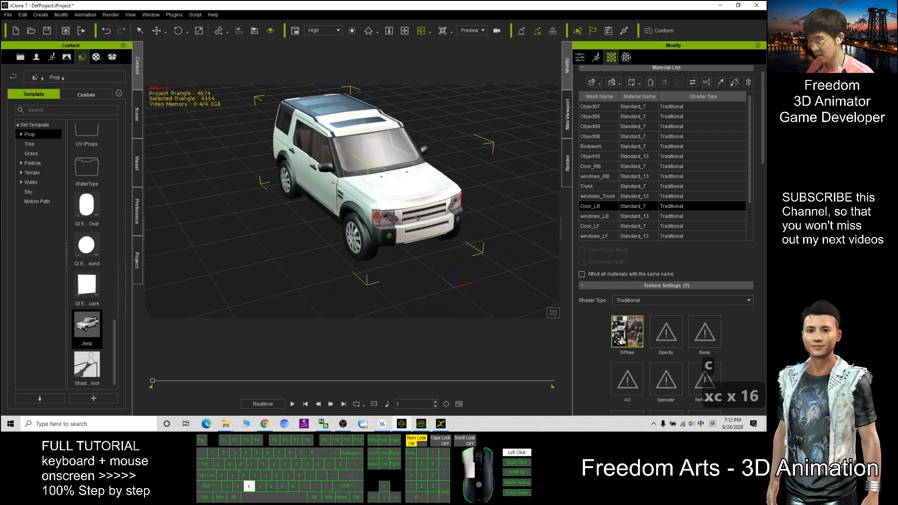
click(579, 56)
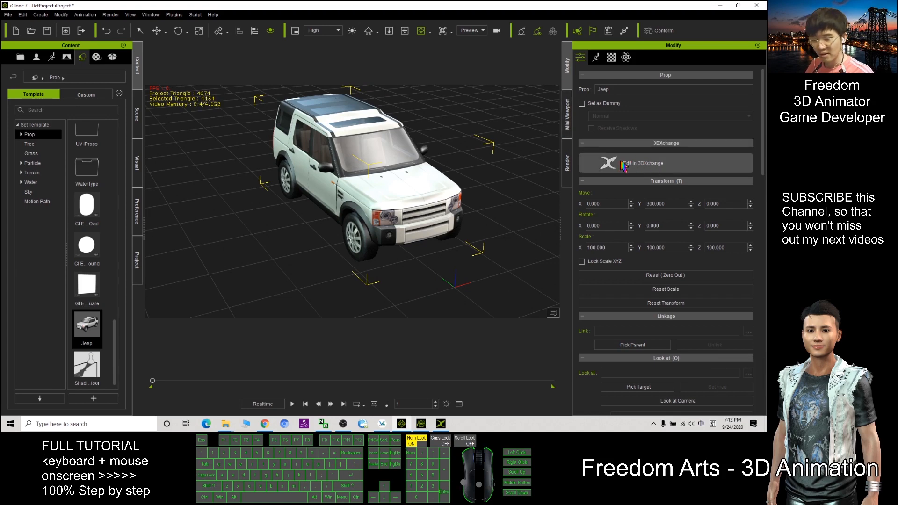
- Send the Jeep to 3DXchange to review its scene tree of nested parts
click(642, 163)
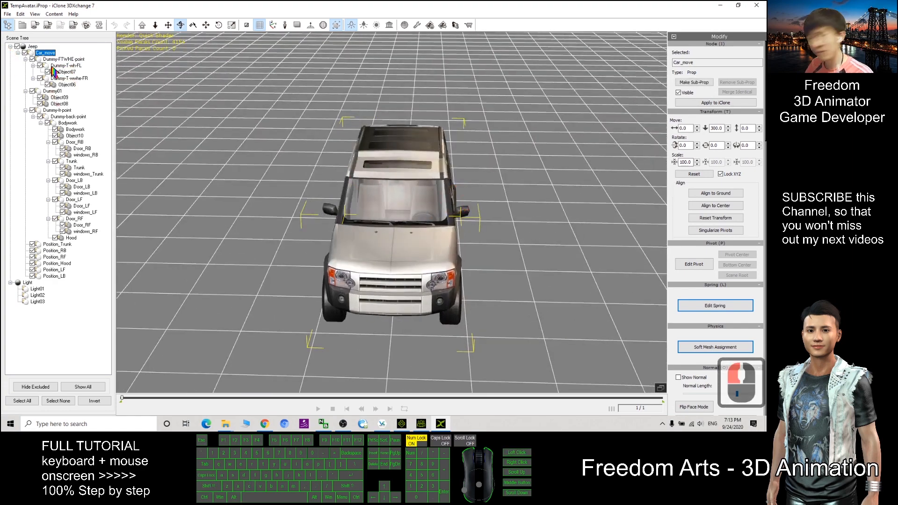
mouse_move(92, 223)
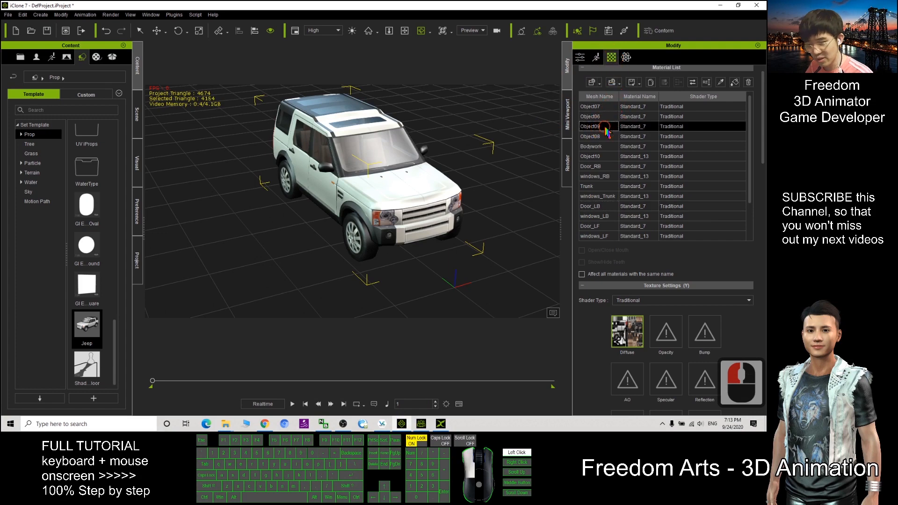
- Select the Jeep's door and window meshes, including Door_LF, in the Material List
click(597, 216)
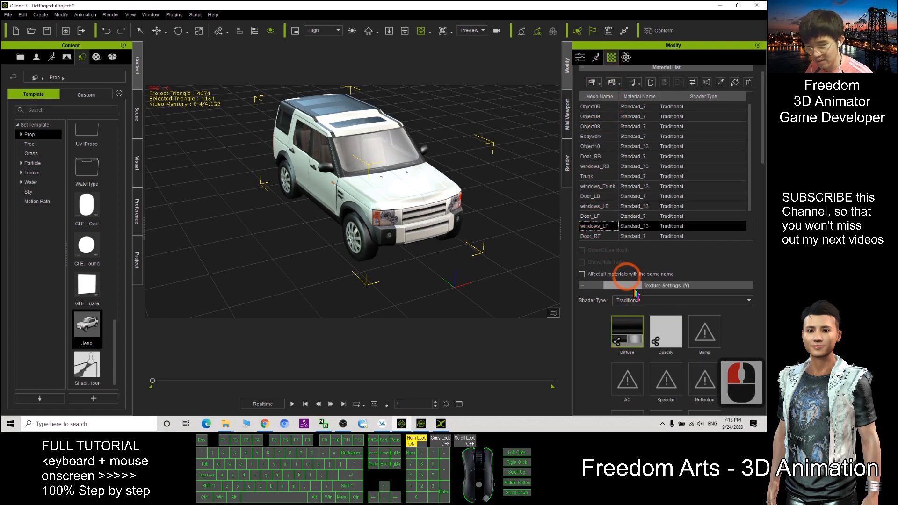
click(590, 216)
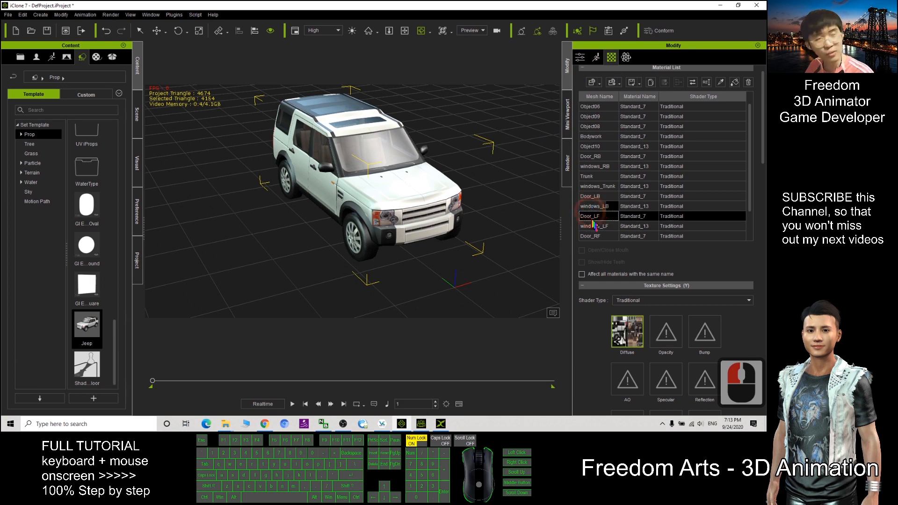
click(590, 226)
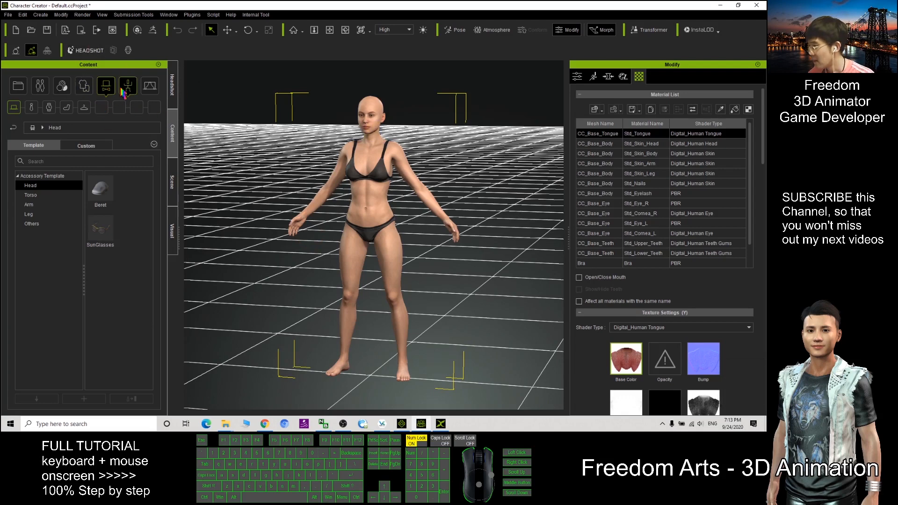
- Apply the T-Pose from the Motion library and send the character to iClone
click(128, 85)
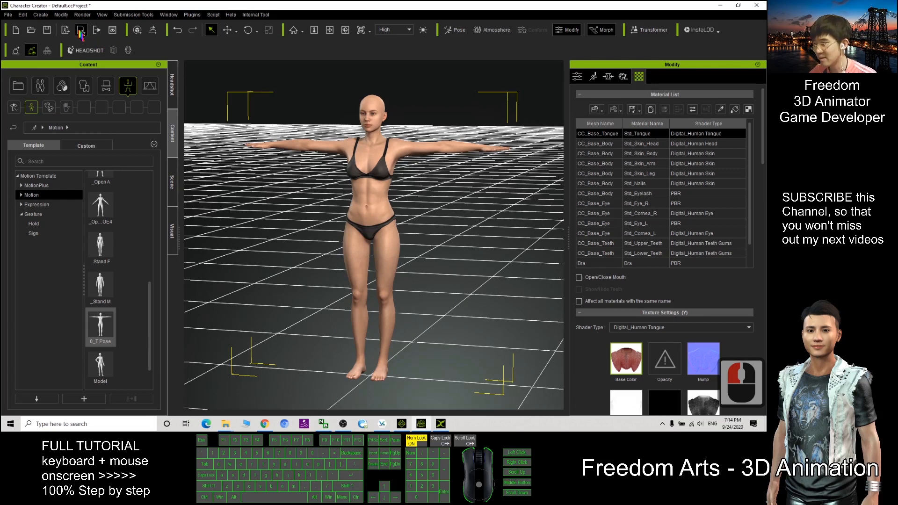
mouse_move(81, 30)
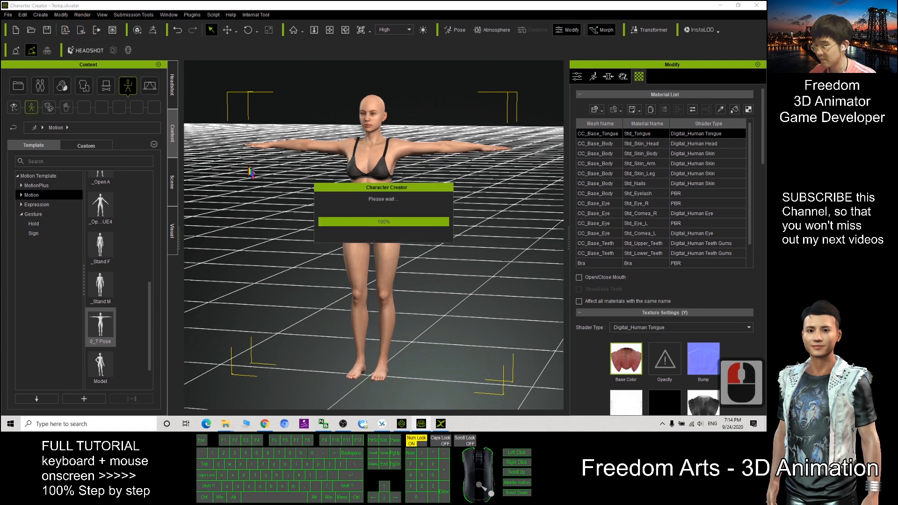
click(403, 423)
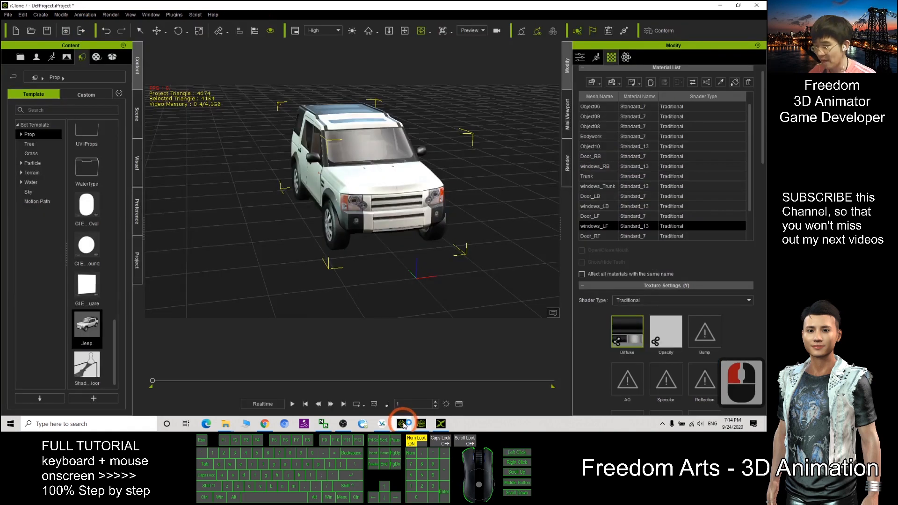
- Return to iClone and select the Jeep next to the loaded female avatar
click(401, 424)
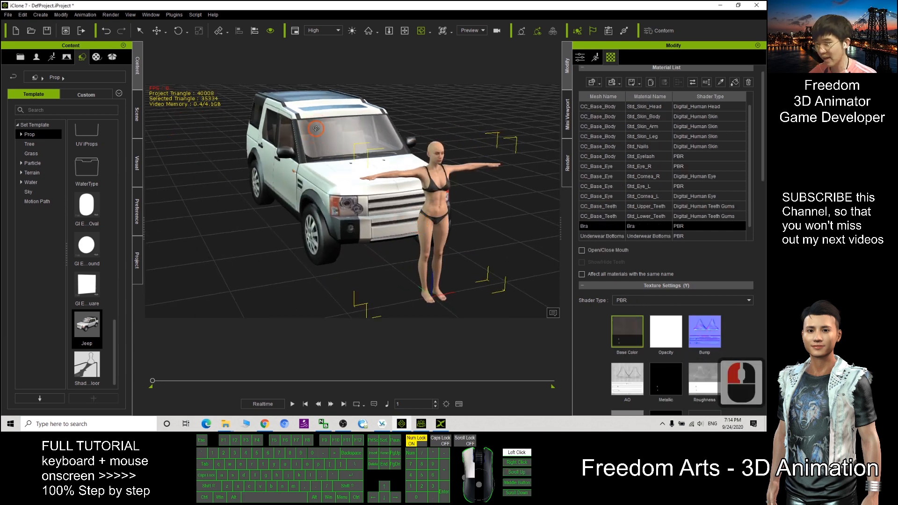
click(314, 129)
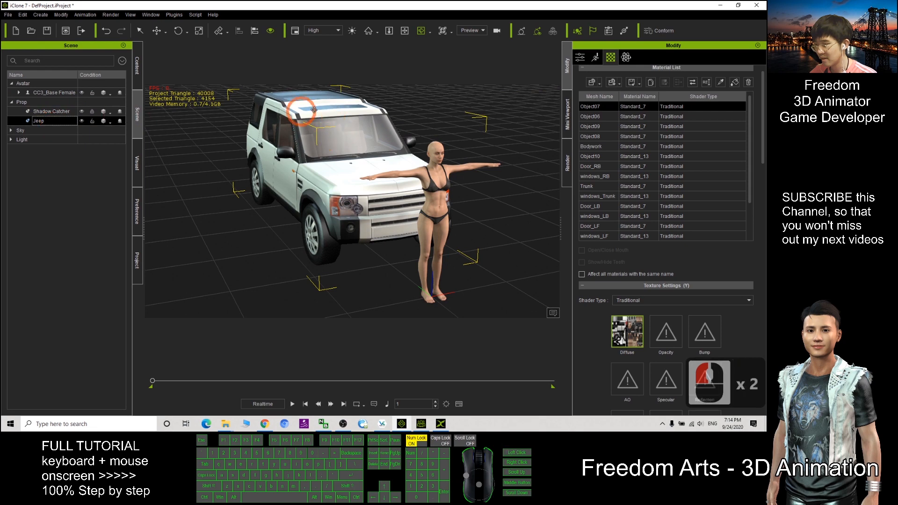
- Select the Jeep and scroll the Modify panel to its Attach settings
click(580, 57)
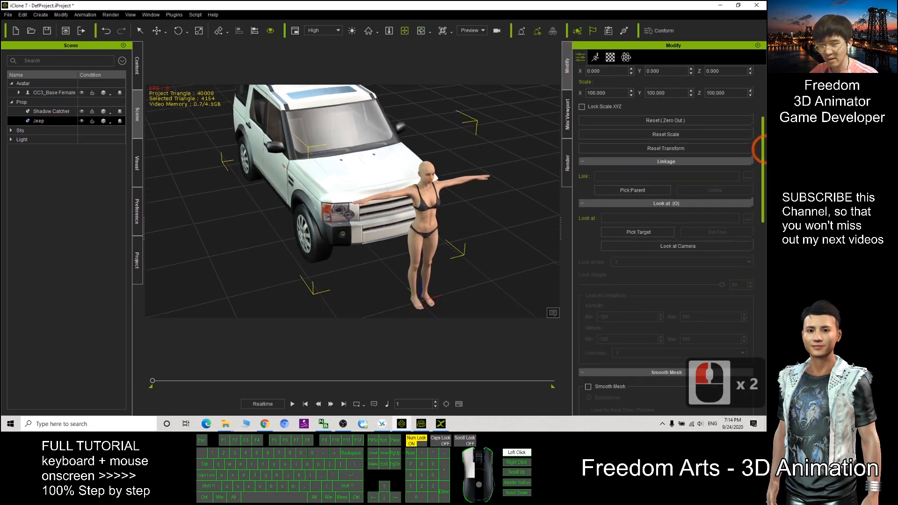
scroll(down, 3)
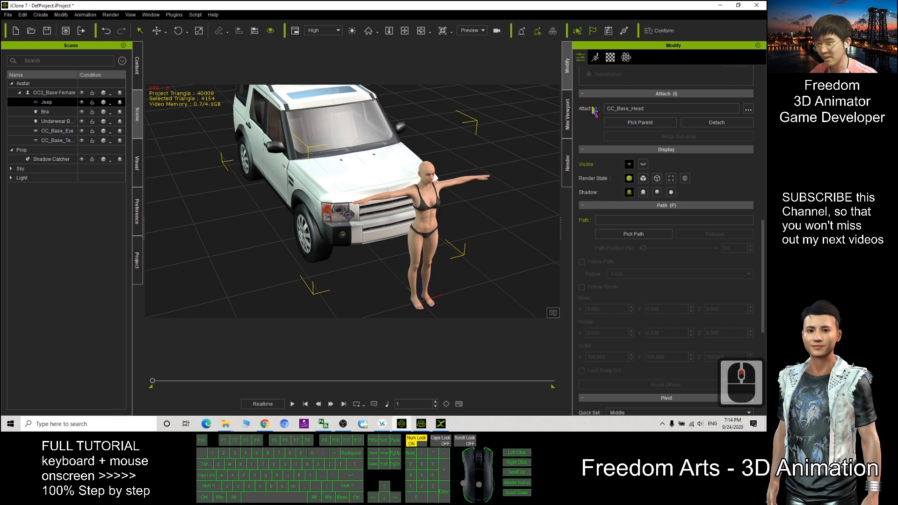
mouse_move(327, 113)
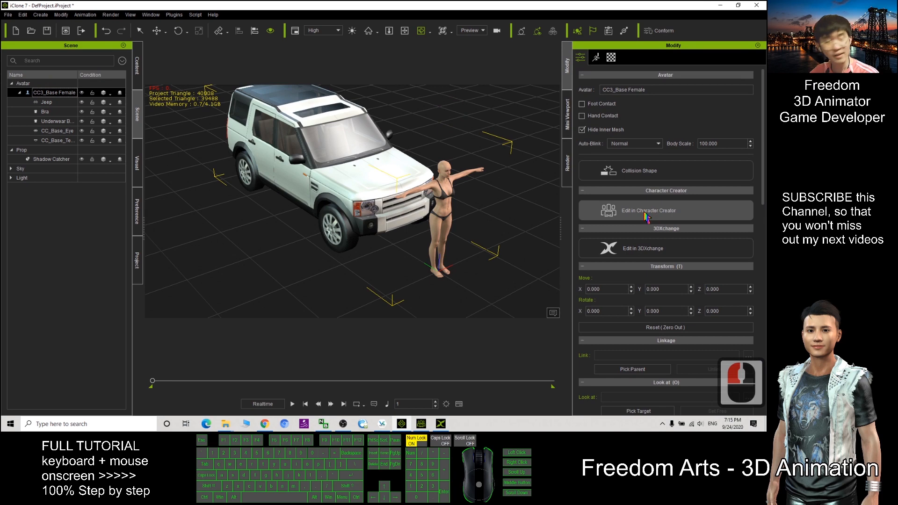
- Load the avatar into Character Creator with Load Avatar, declining to save the current project
click(650, 210)
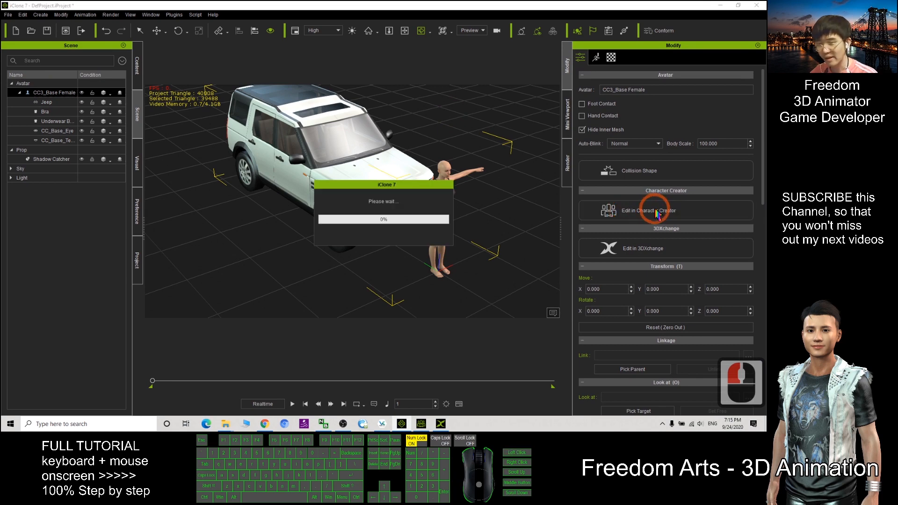
click(649, 210)
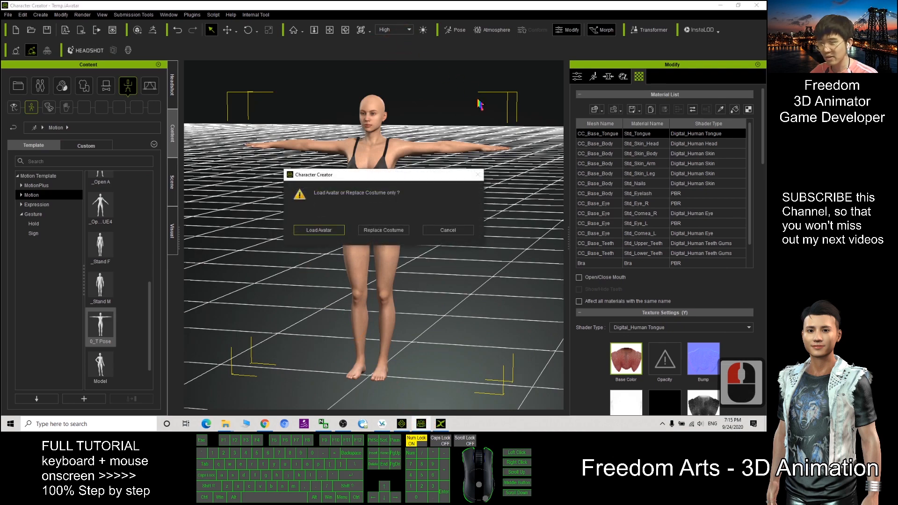
click(319, 230)
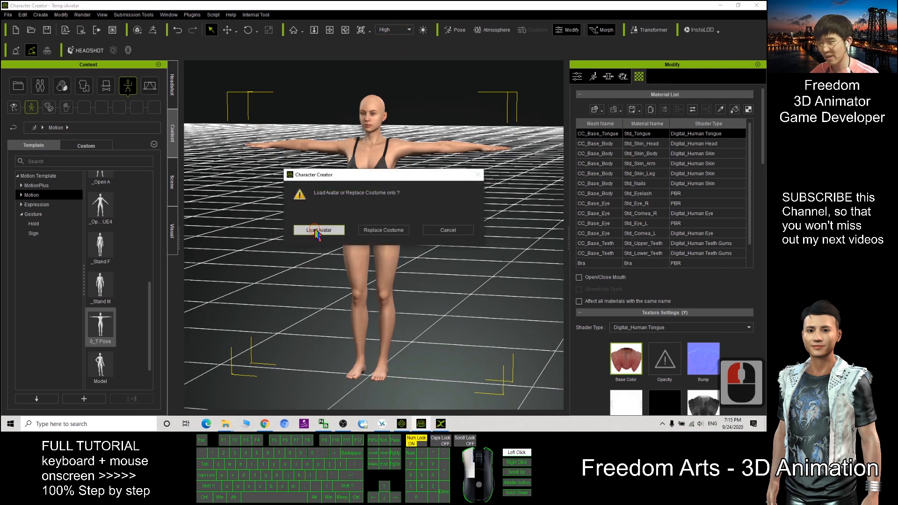
click(318, 229)
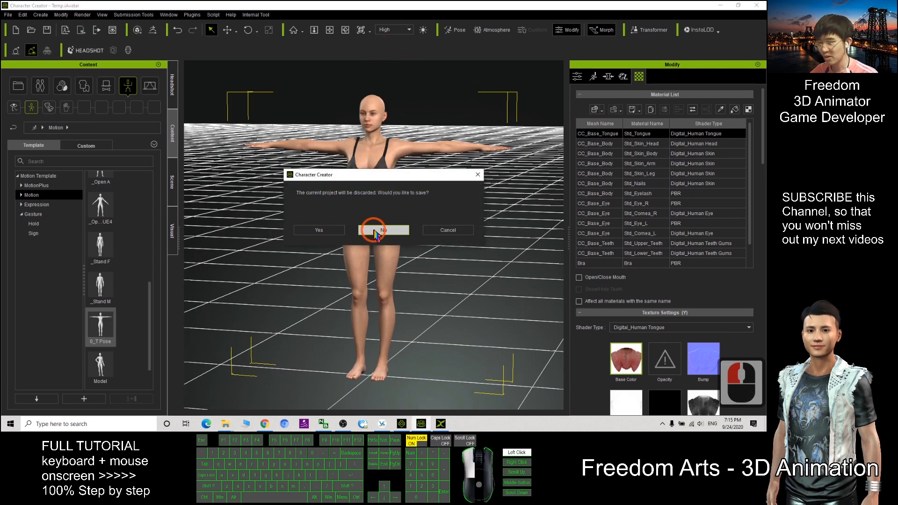
click(383, 229)
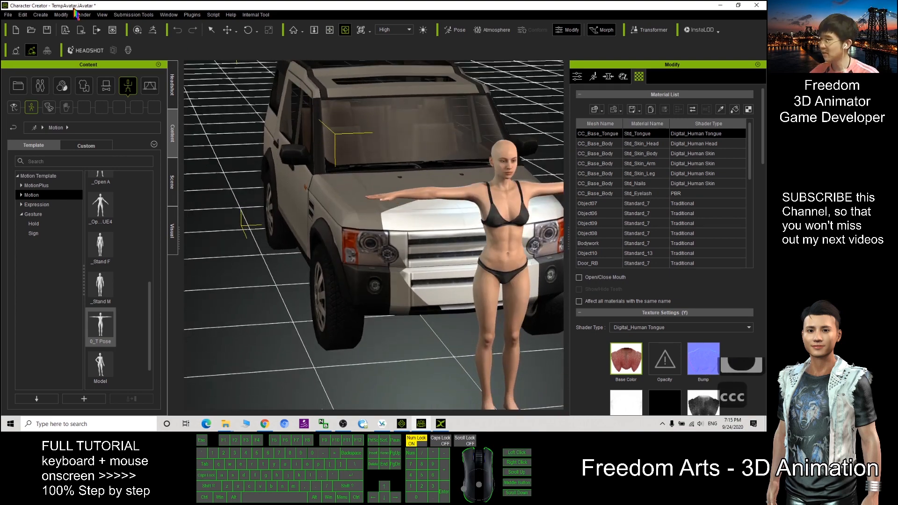
- Merge the Jeep's separate meshes into a single Object07 mesh
click(60, 15)
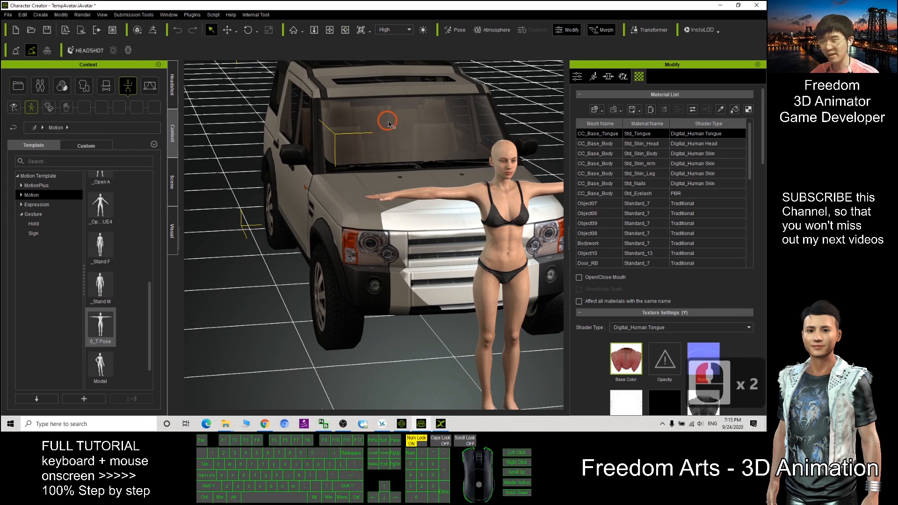
click(60, 15)
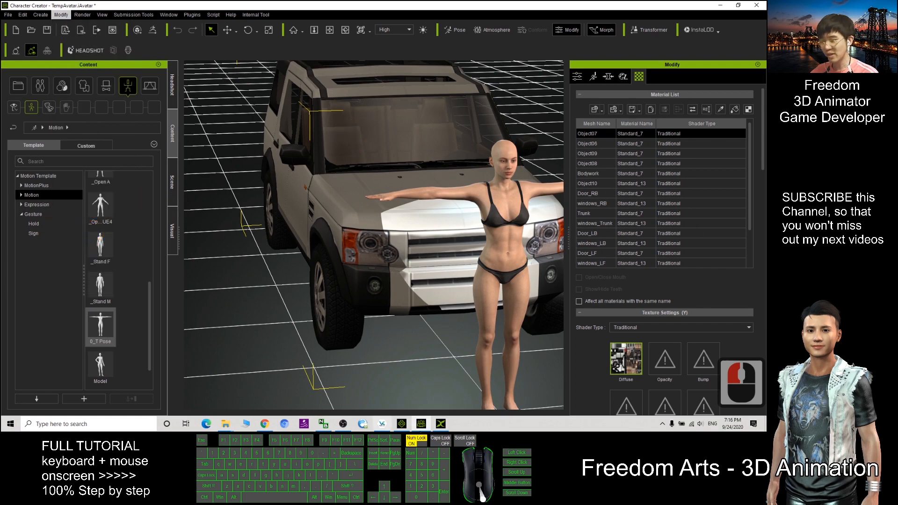
click(420, 424)
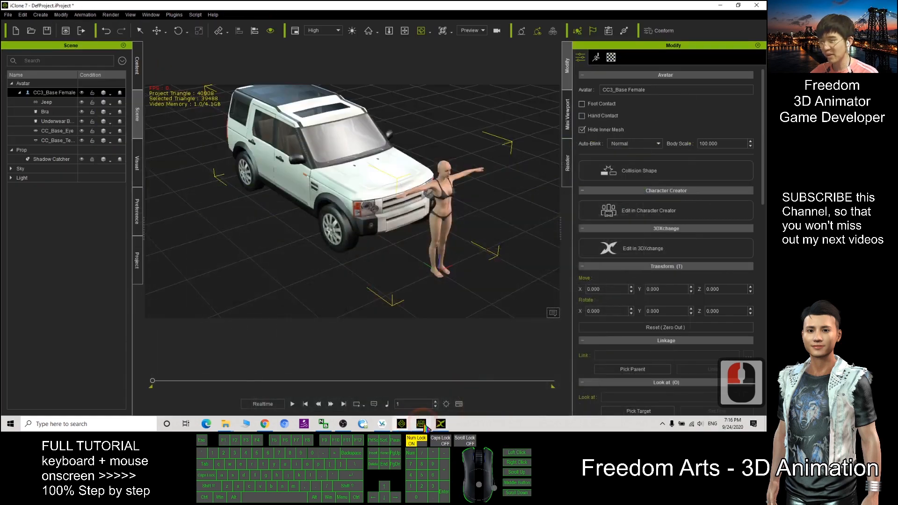
click(648, 248)
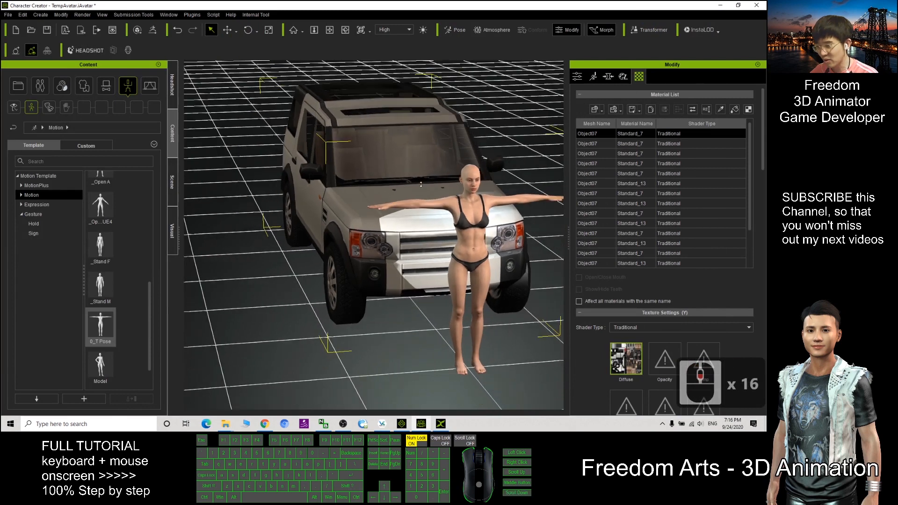
click(60, 14)
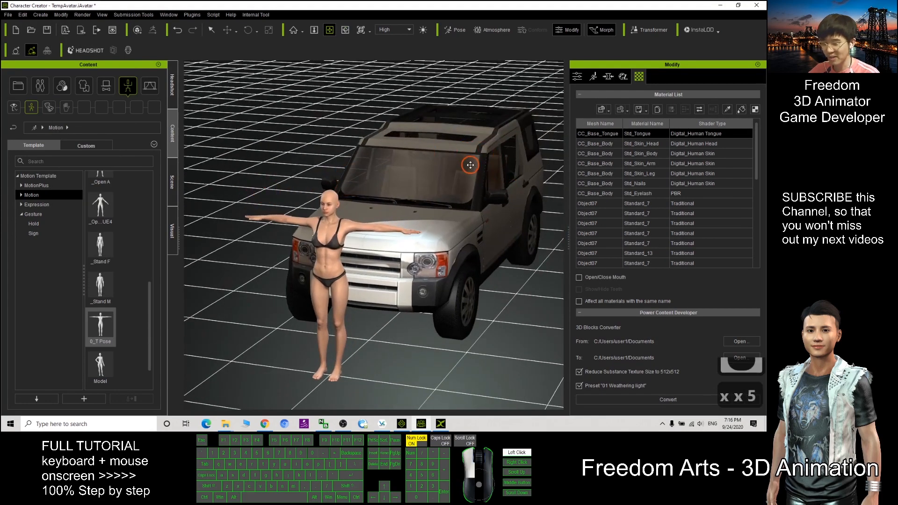
- Select the merged Jeep mesh, orbit around it, and show the InstaLOD dropdown
click(478, 159)
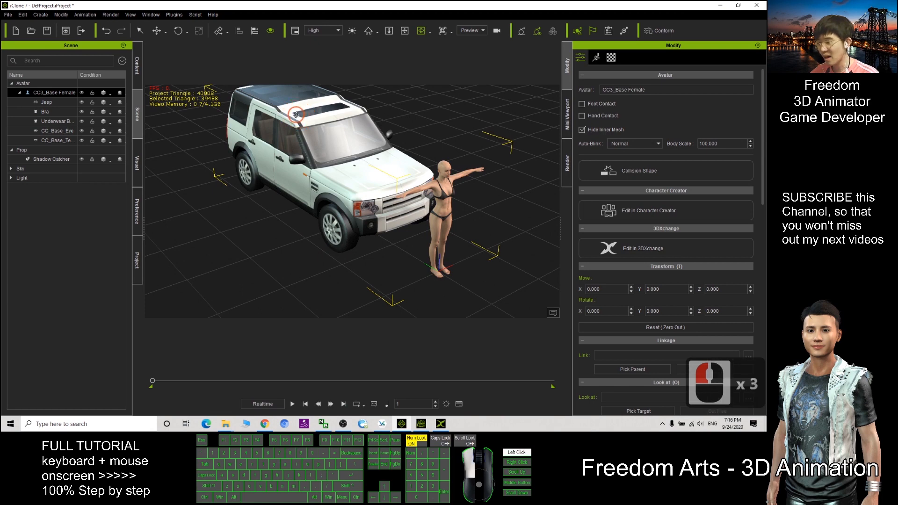
click(45, 102)
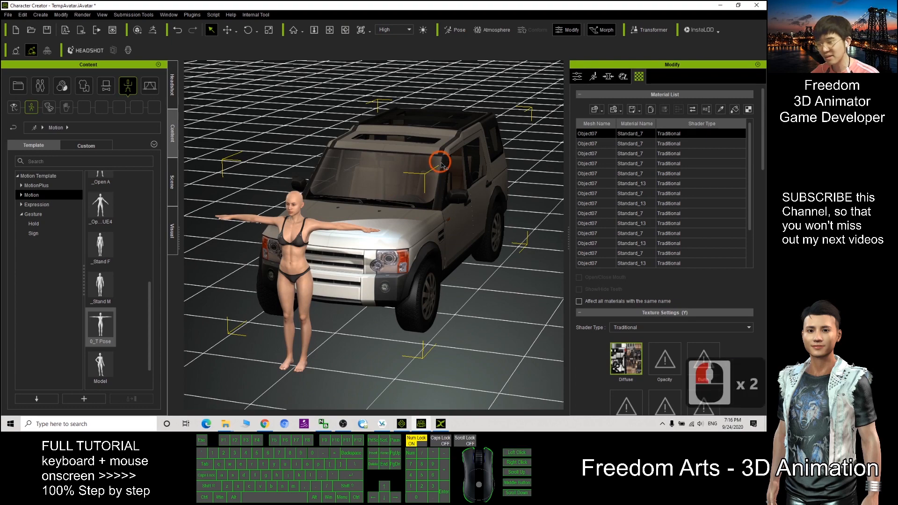
click(452, 156)
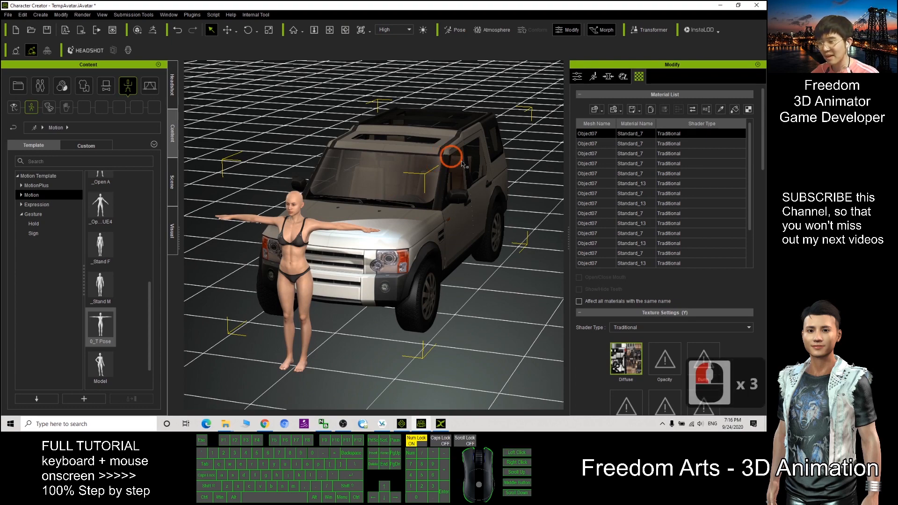
drag(452, 156, 438, 160)
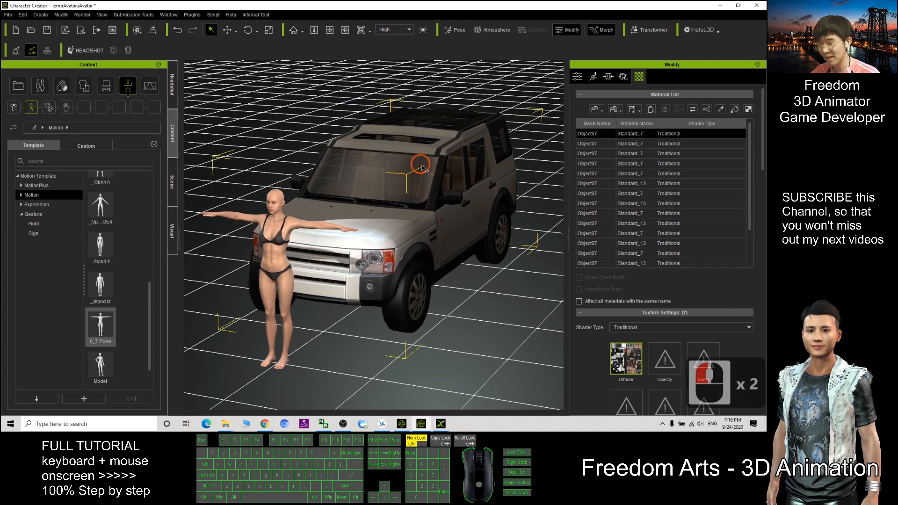
click(699, 30)
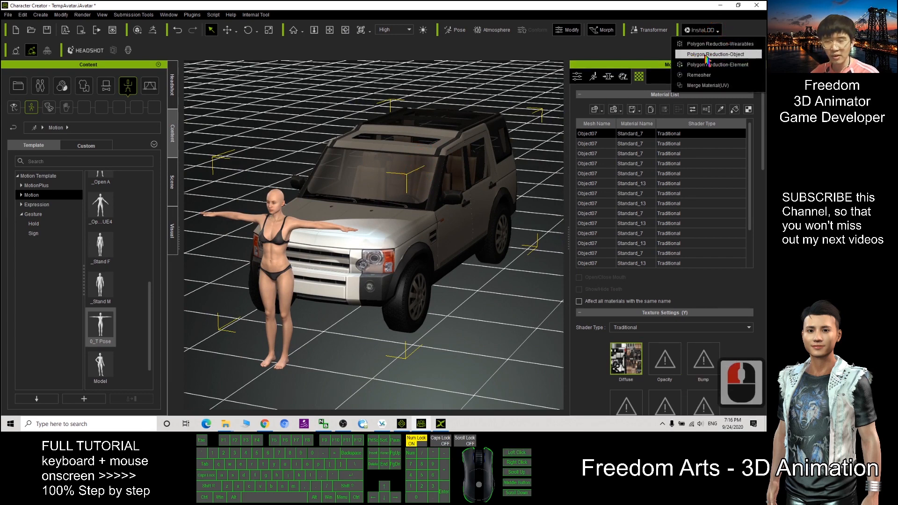
- Choose Polygon Reduction-Object, target 2000 faces, and keep the baked texture at 1024
click(731, 51)
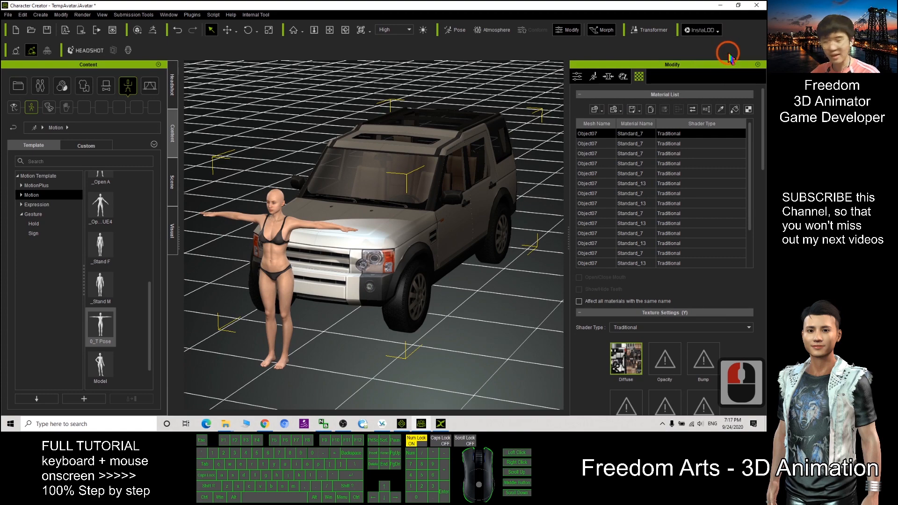
click(700, 30)
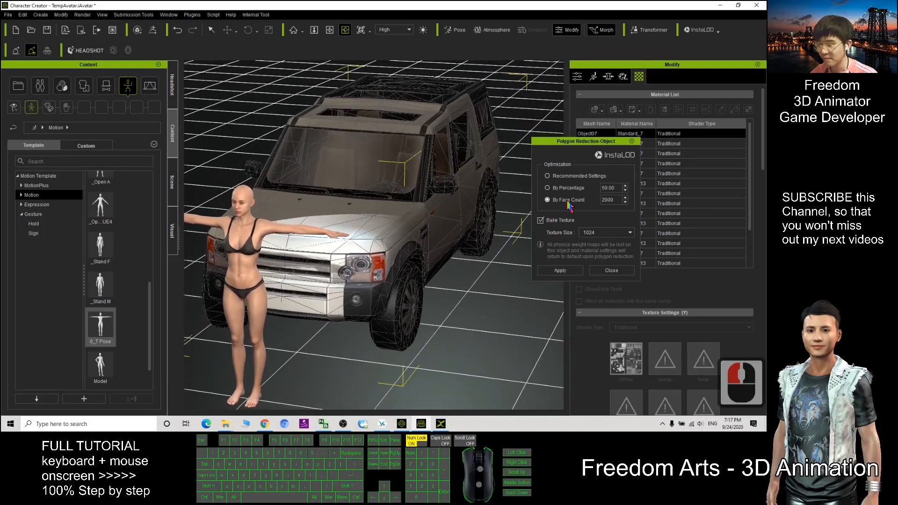
click(548, 188)
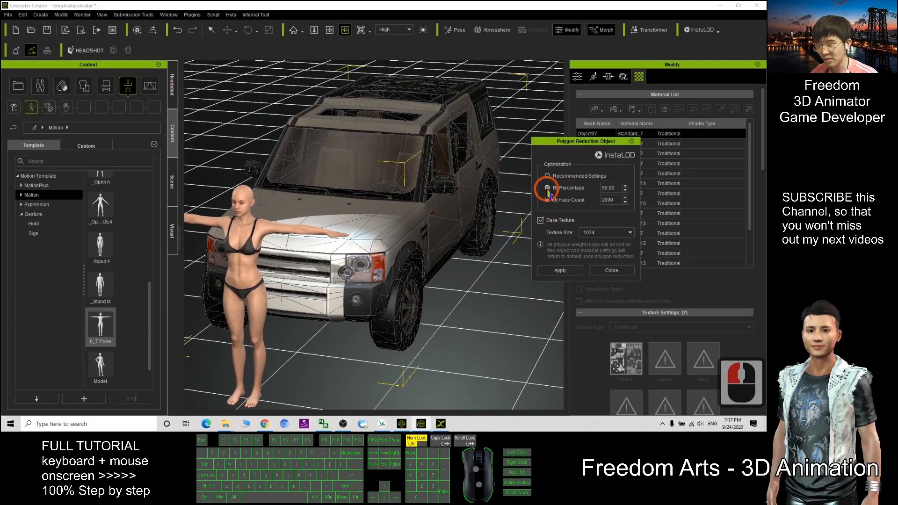
click(548, 200)
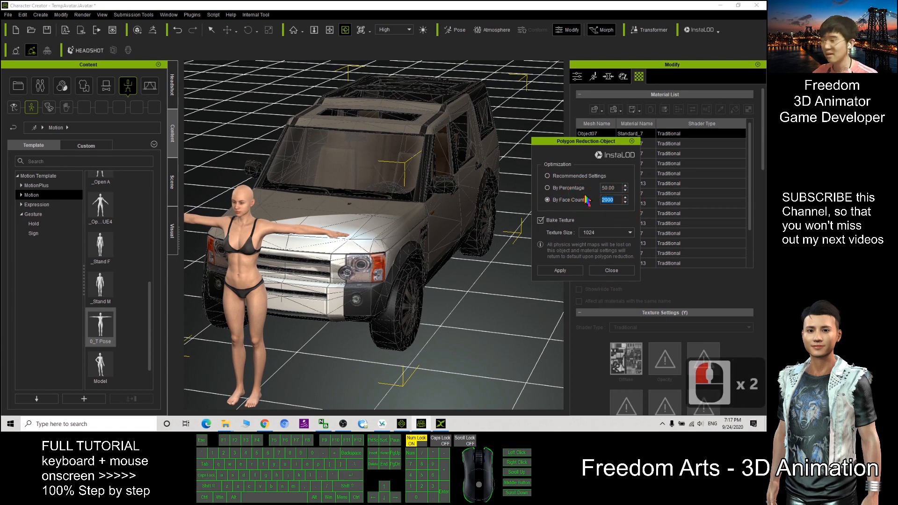
click(610, 200)
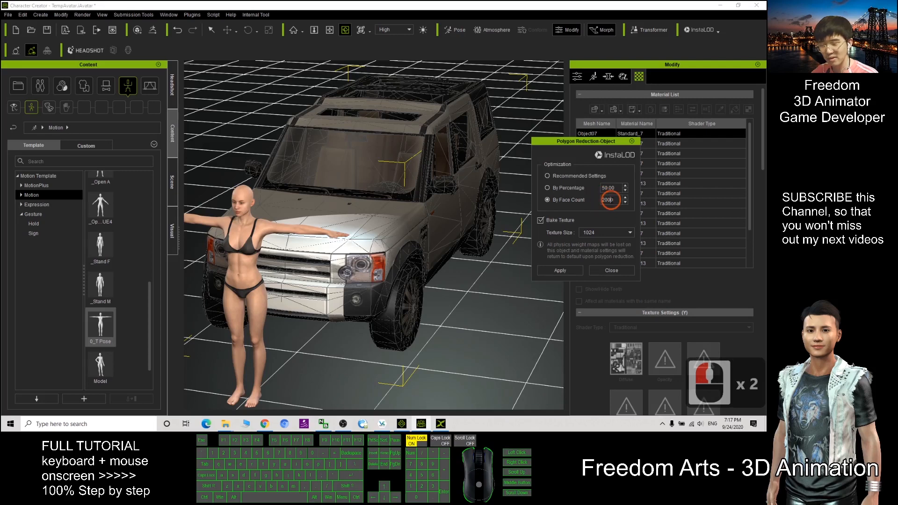
click(549, 188)
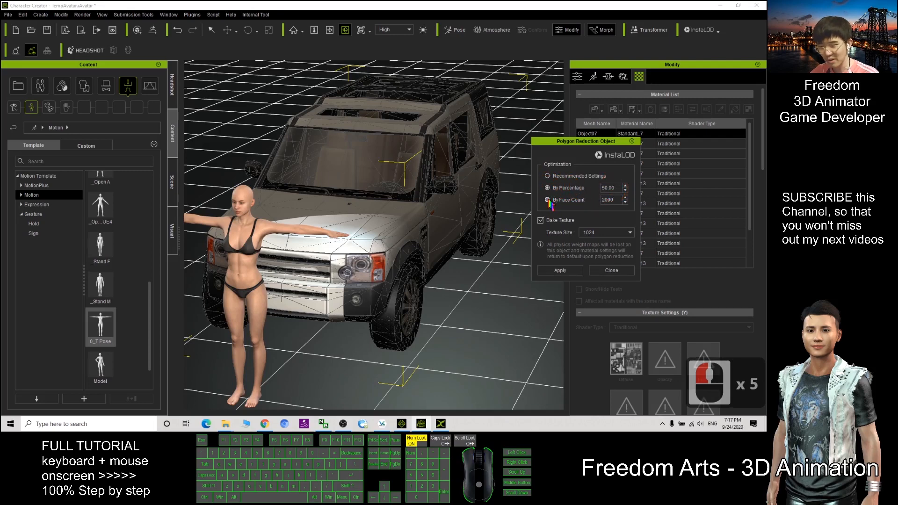
click(547, 199)
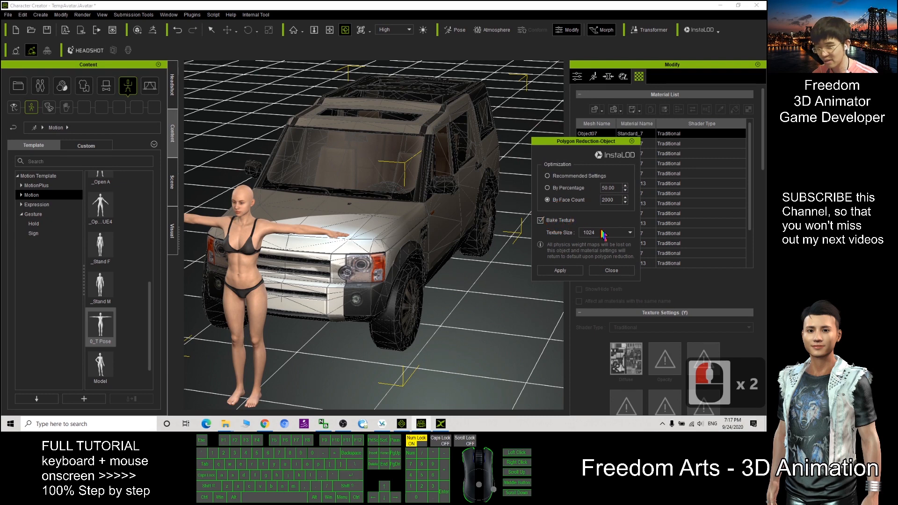
click(630, 232)
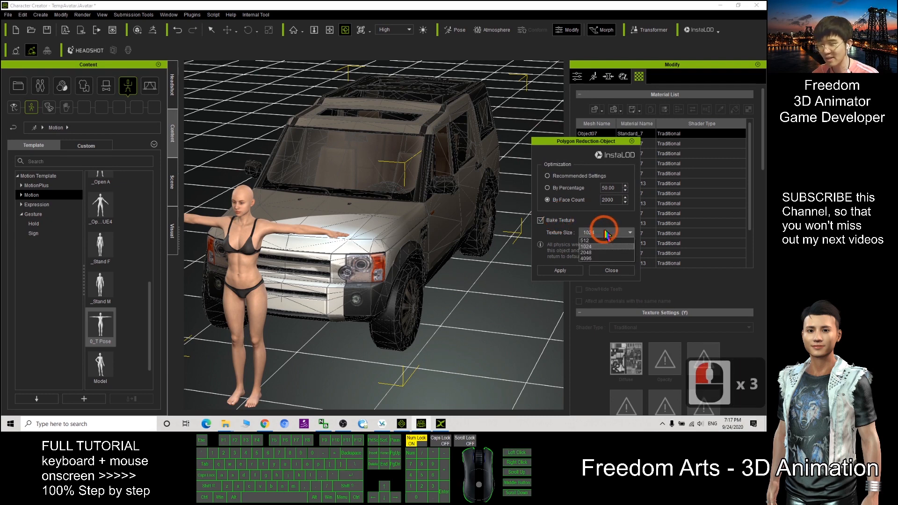
click(583, 240)
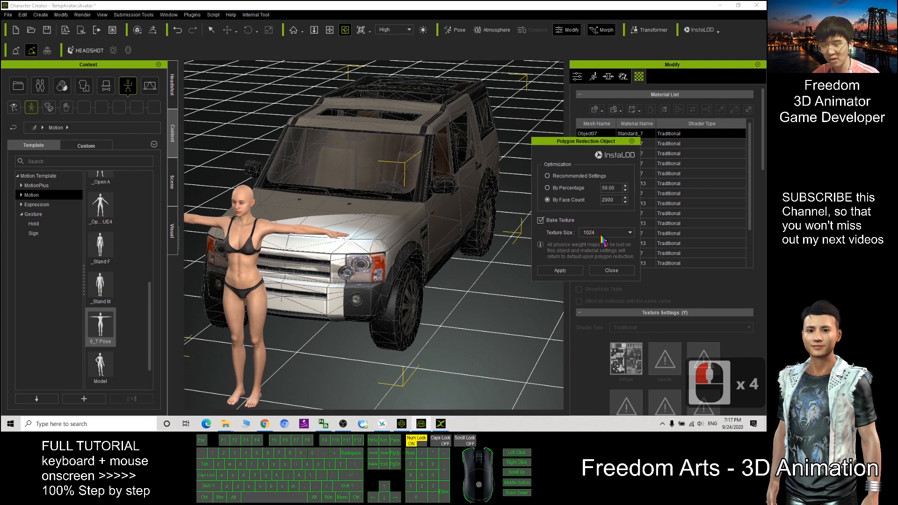
- Run the InstaLOD reduction to a 2000-face Jeep with one merged PBR material
click(559, 270)
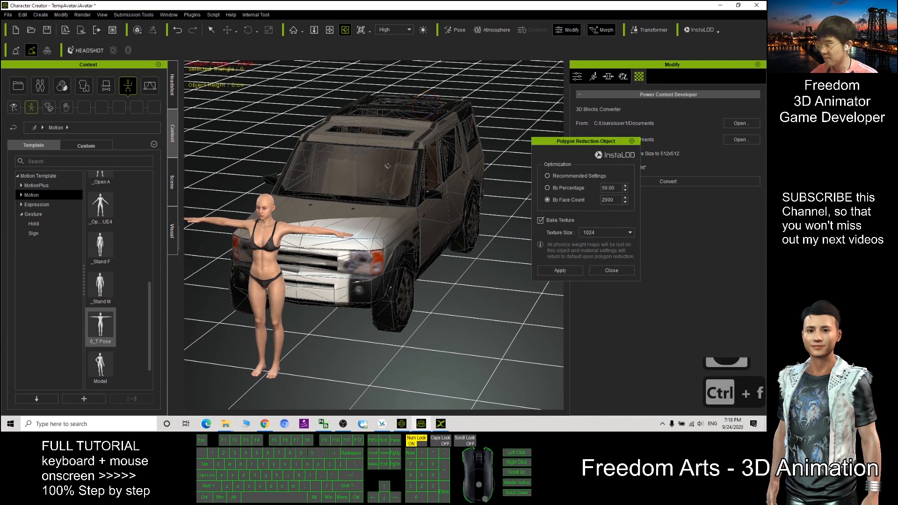
click(389, 169)
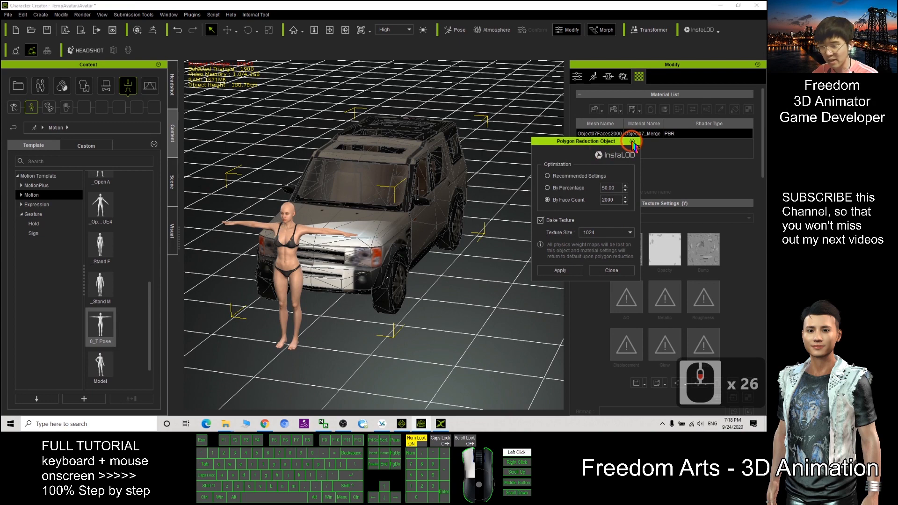
- Close Polygon Reduction and check the baked base colour, opacity and bump textures
click(610, 270)
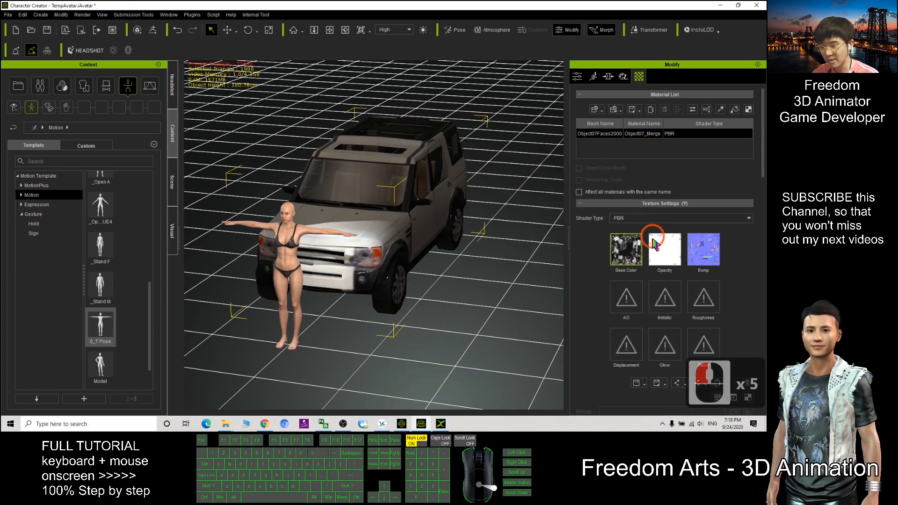
click(664, 249)
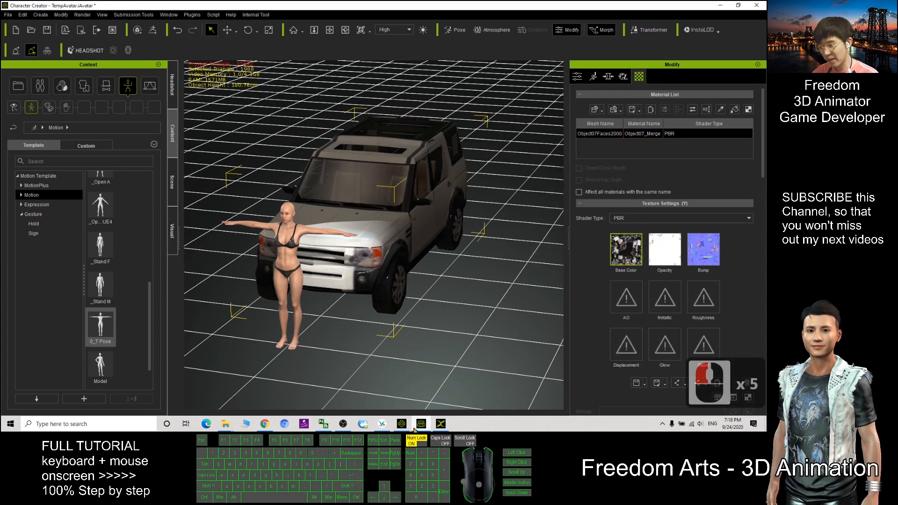
click(421, 424)
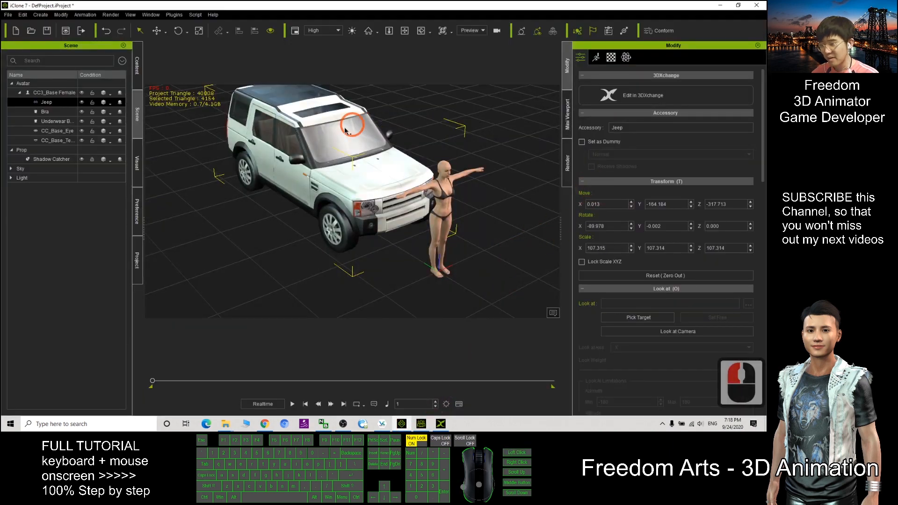
click(611, 56)
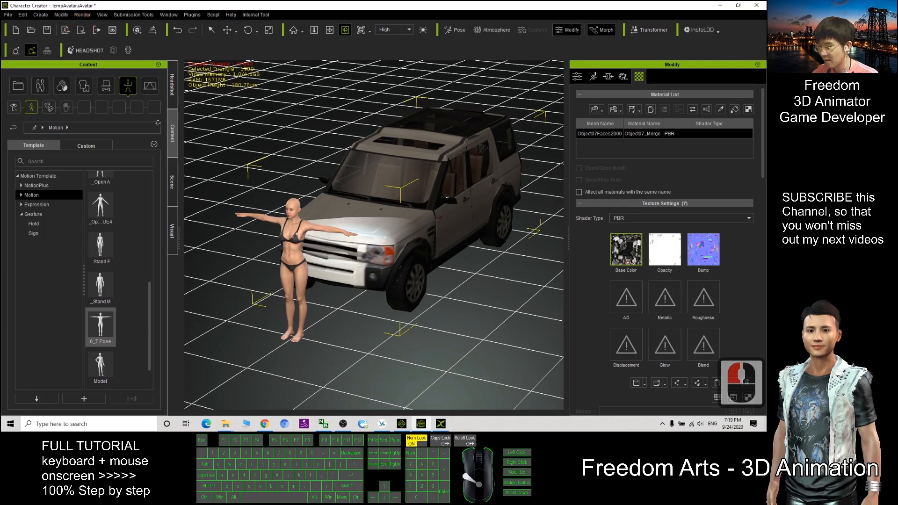
- Export the avatar with the reduced Jeep as TempAvatar.iAvatar to the Desktop
click(81, 30)
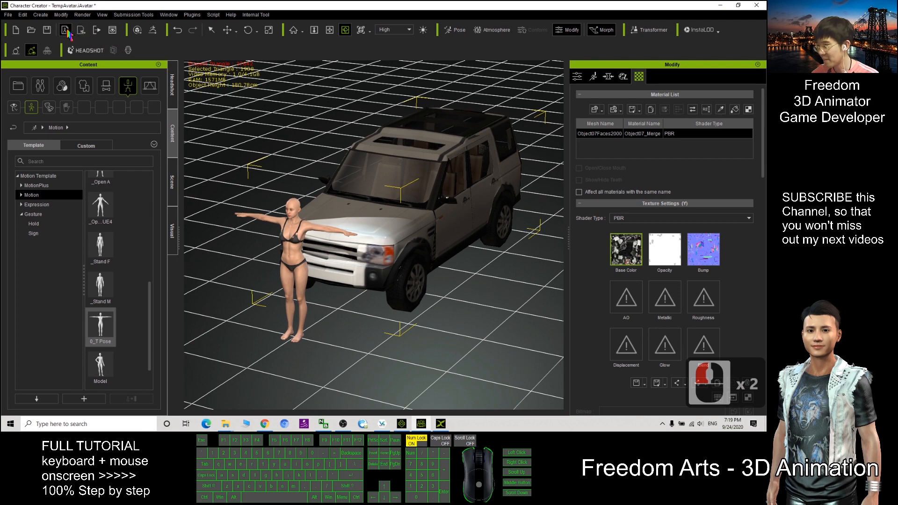
mouse_move(65, 30)
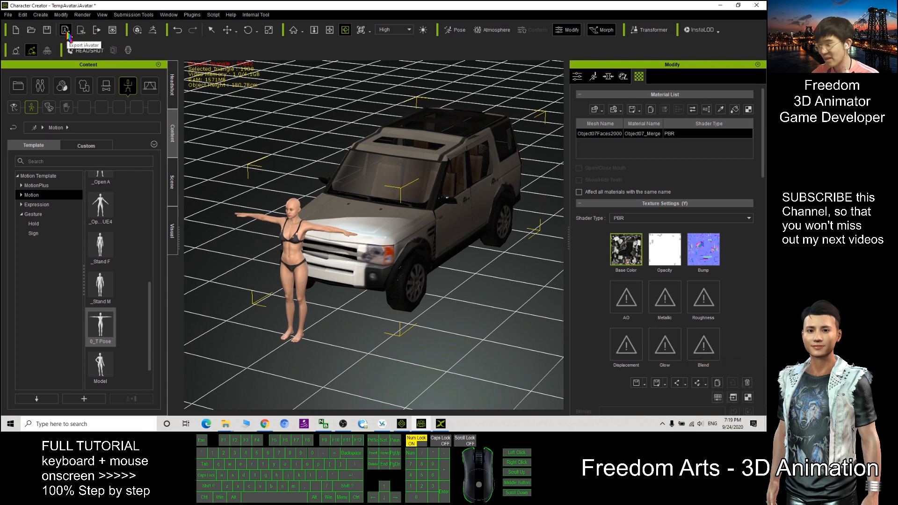
click(65, 30)
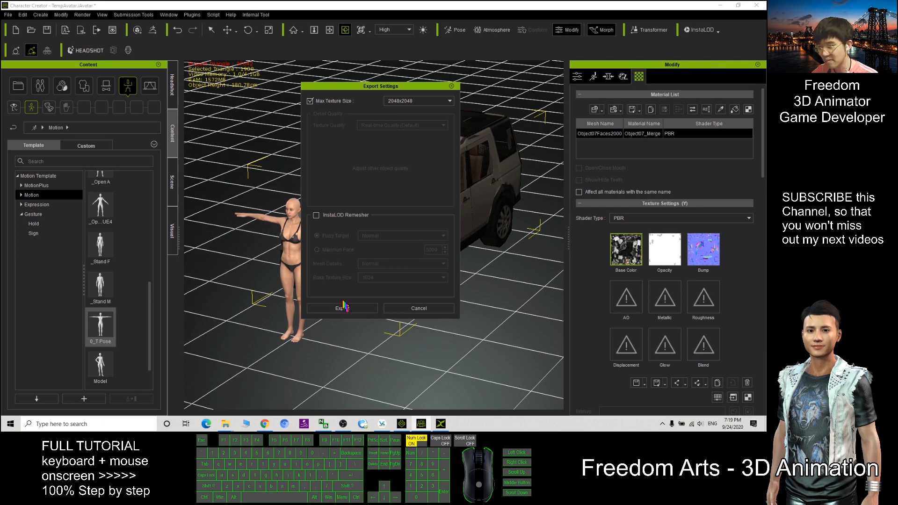
mouse_move(424, 163)
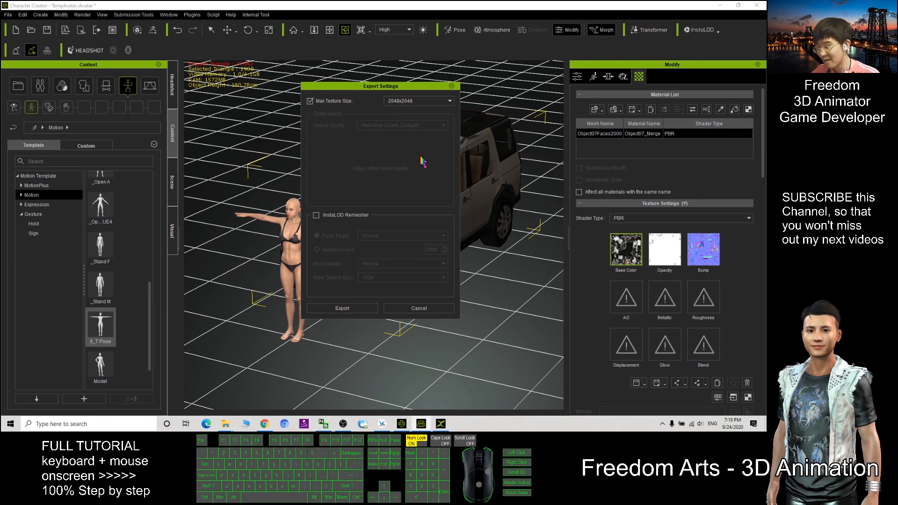
click(342, 308)
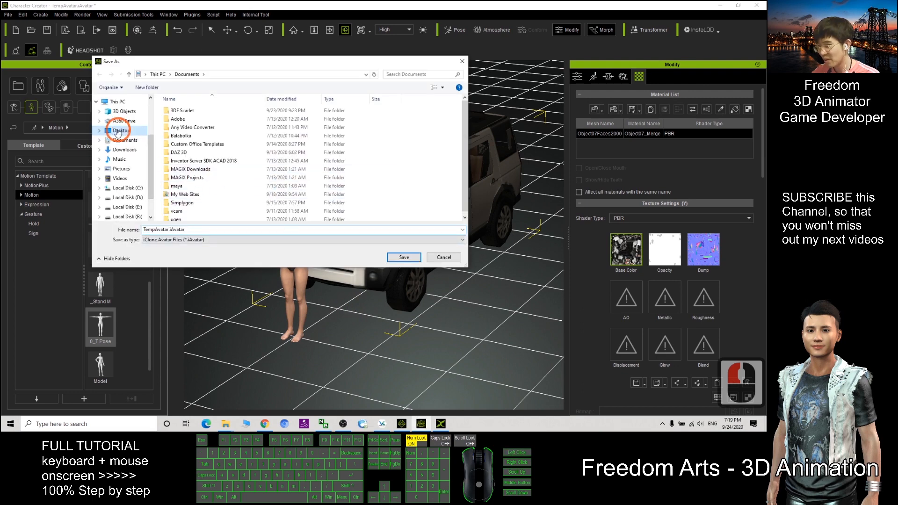
click(120, 131)
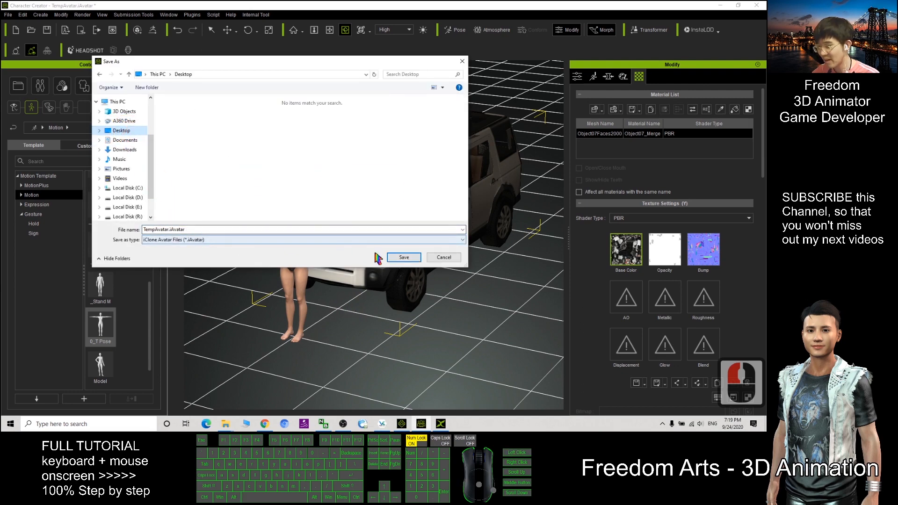
click(404, 258)
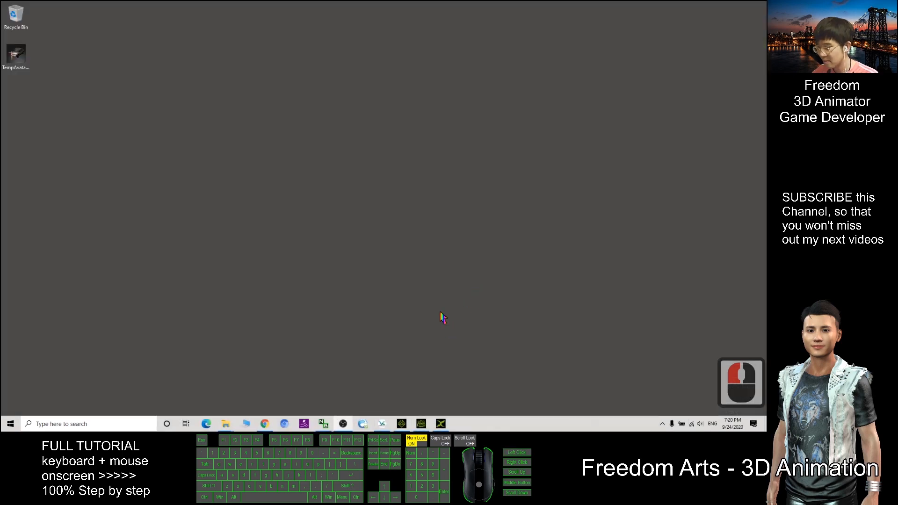
mouse_move(450, 335)
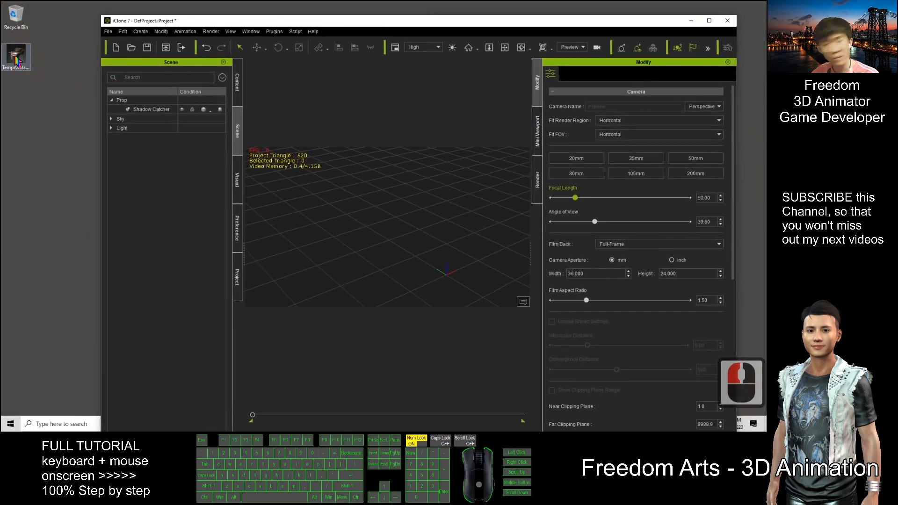
- Load TempAvatar.iAvatar into iClone, detach Jeep(0), and delete the avatar
drag(16, 54, 447, 255)
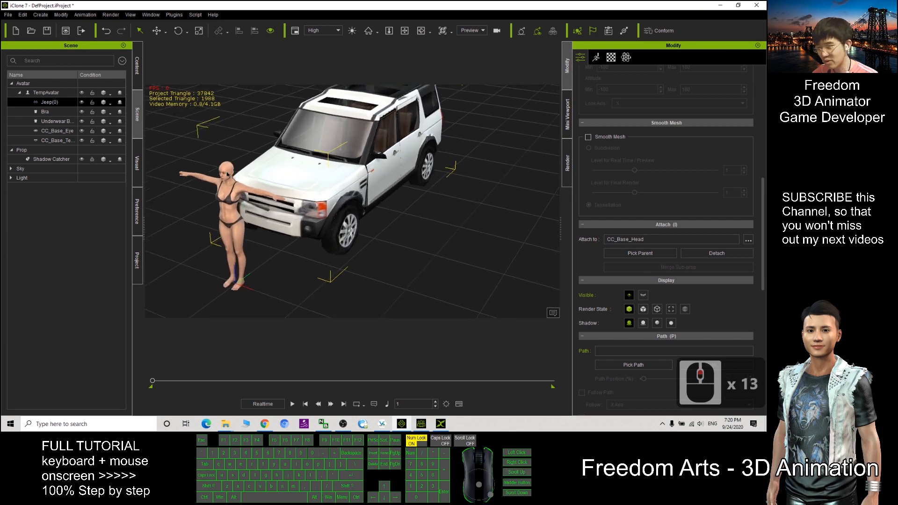
mouse_move(664, 247)
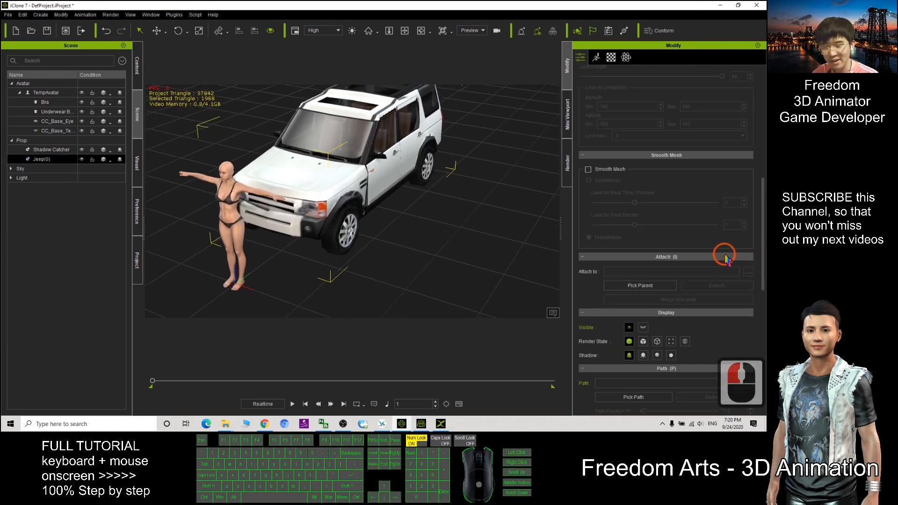
scroll(down, 3)
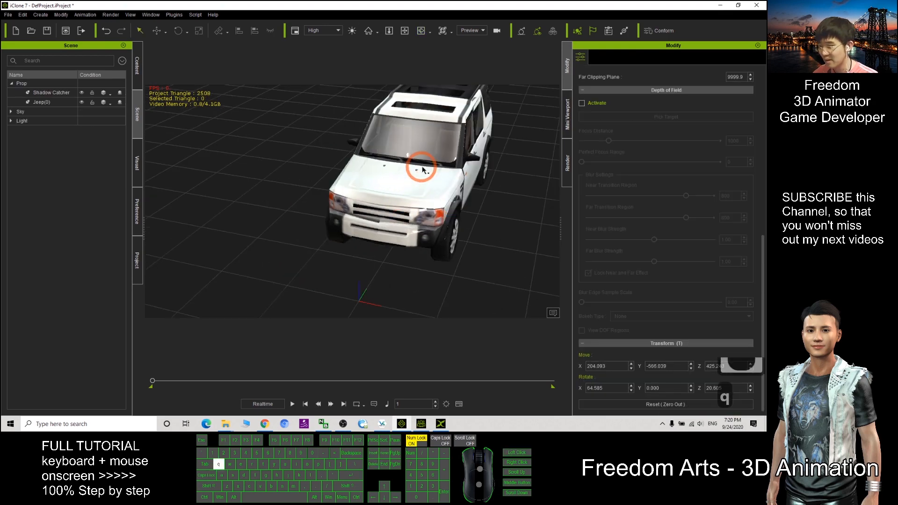
- Select the Jeep prop and zero out its transform to the origin
click(611, 56)
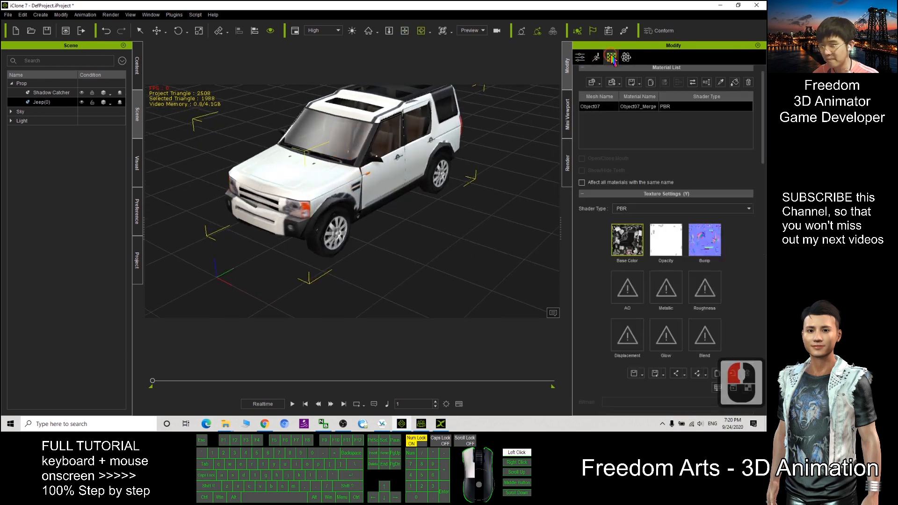
click(580, 57)
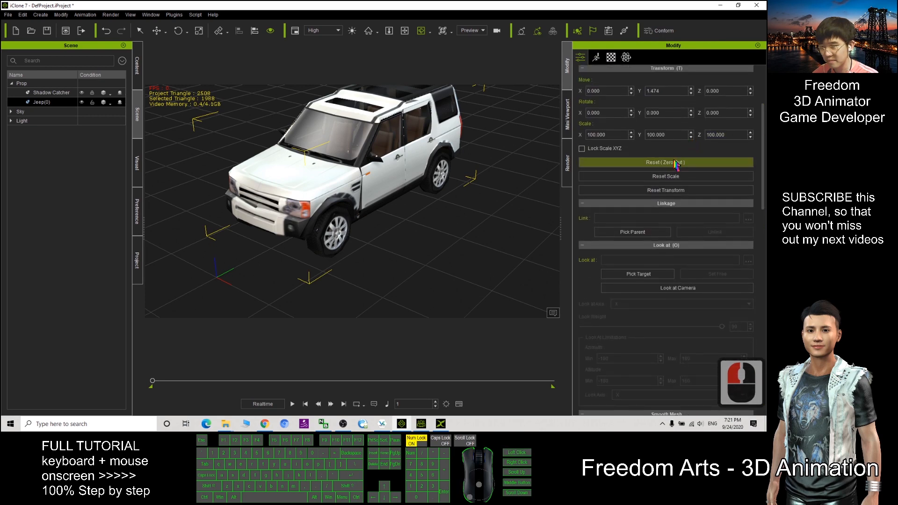
click(666, 162)
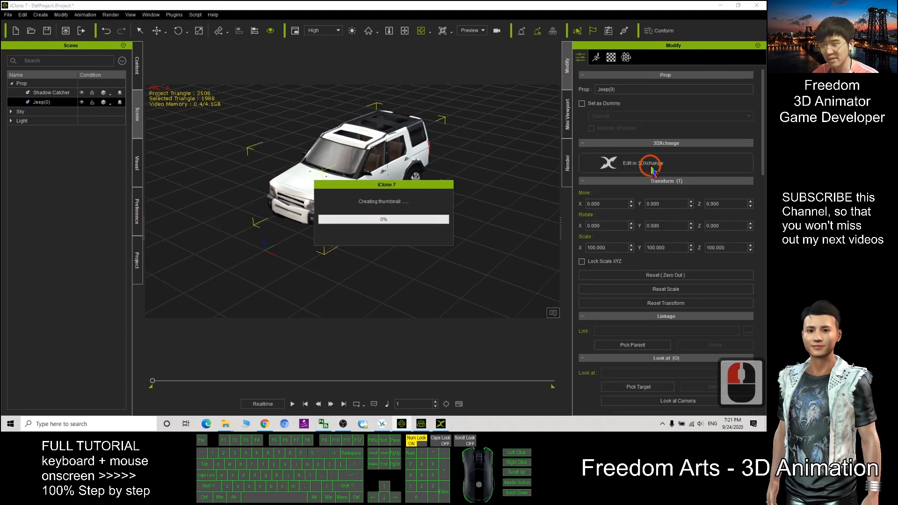
- Edit the Jeep in 3DXchange, select the Jeep(0) node, and apply it to iClone
click(648, 163)
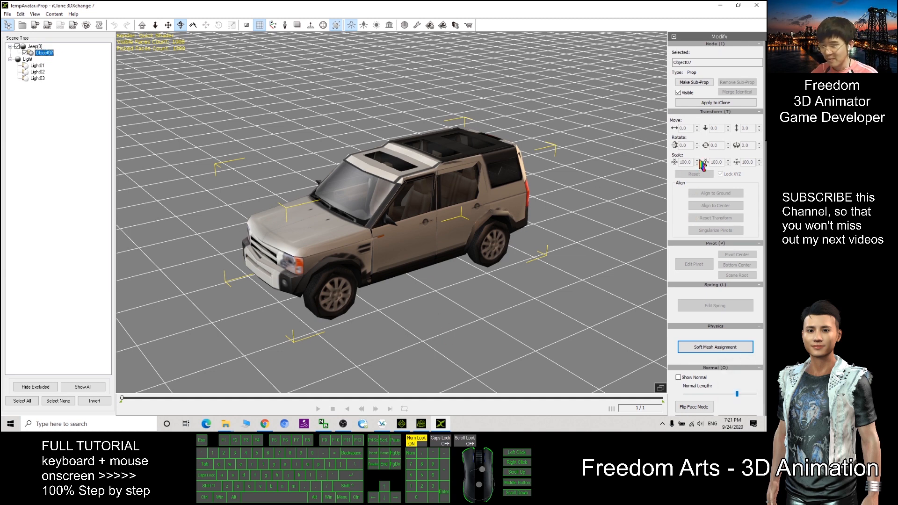
click(27, 45)
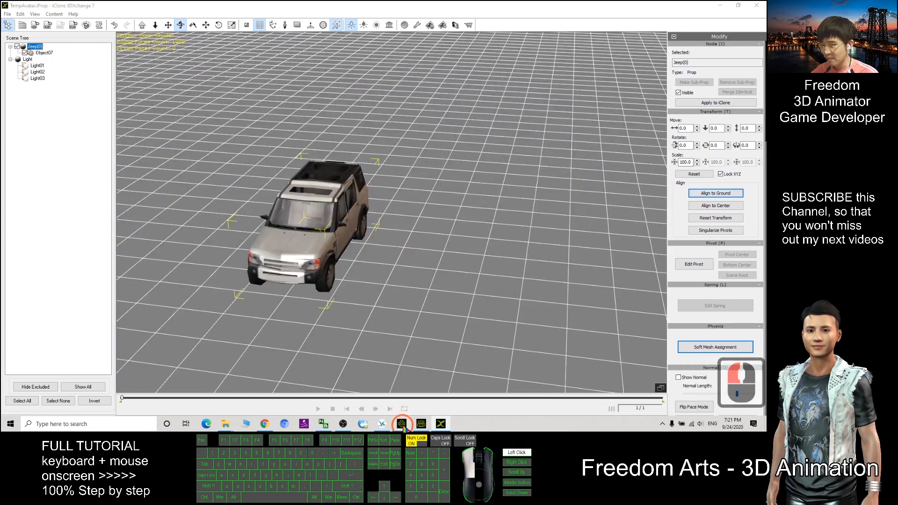
click(441, 424)
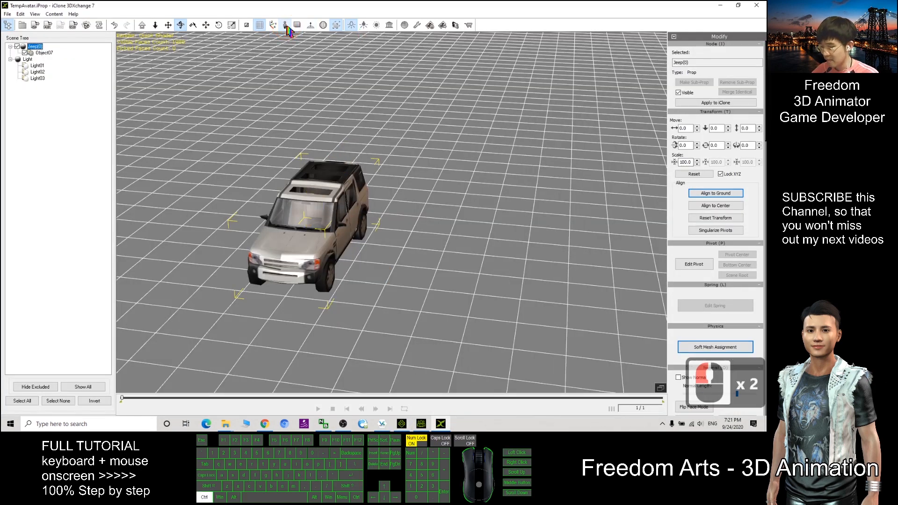
key(ctrl+a)
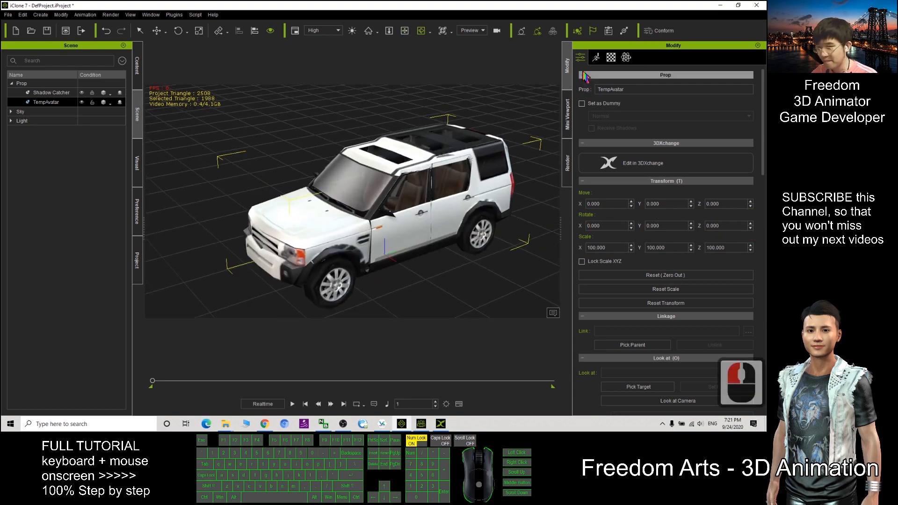
- Show the TempAvatar prop's merged PBR material with base colour, opacity and bump textures
click(610, 57)
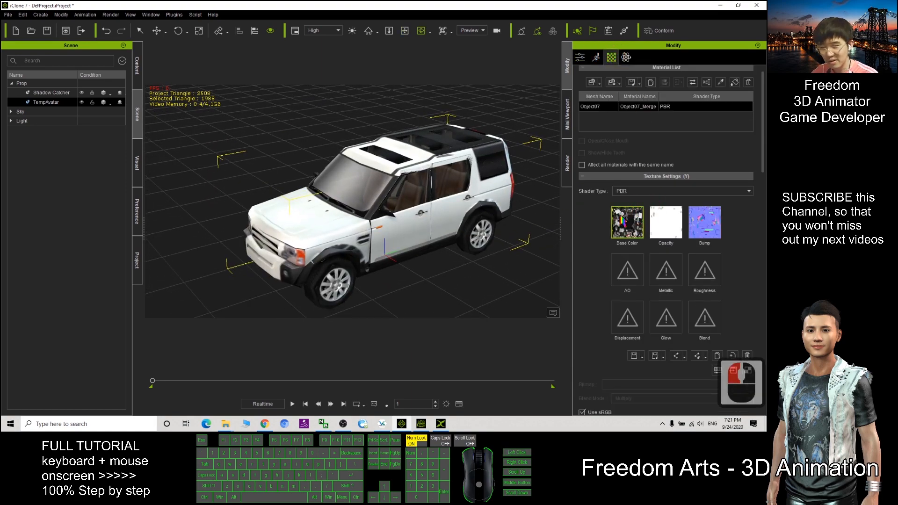
click(627, 222)
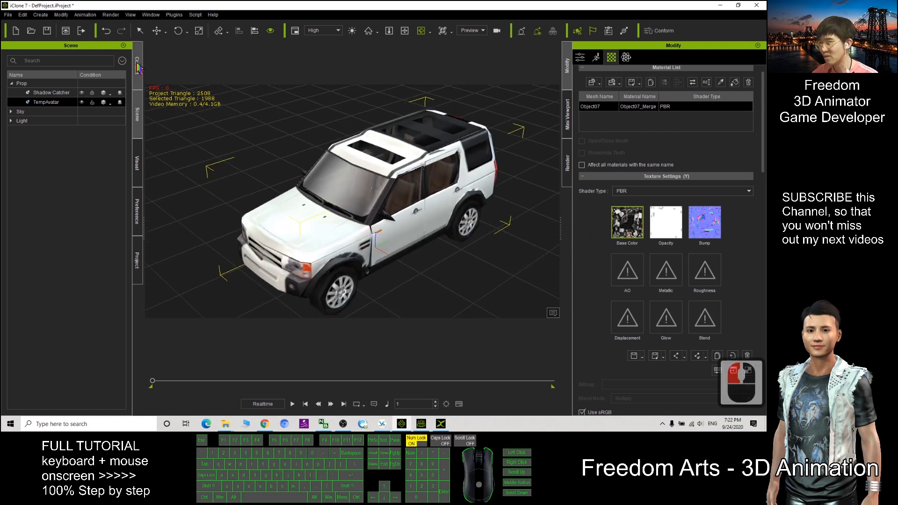
- Go to the Custom props library under Content > Prop to store the Jeep
click(67, 56)
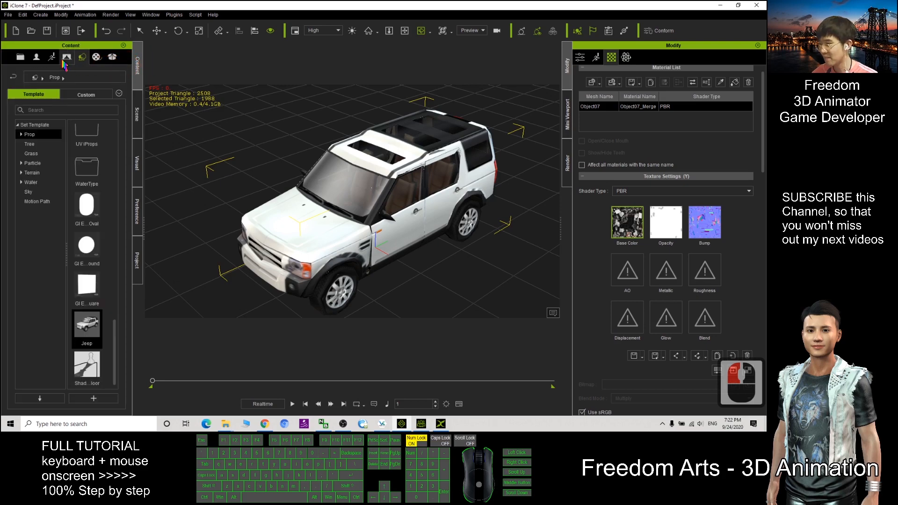
click(85, 94)
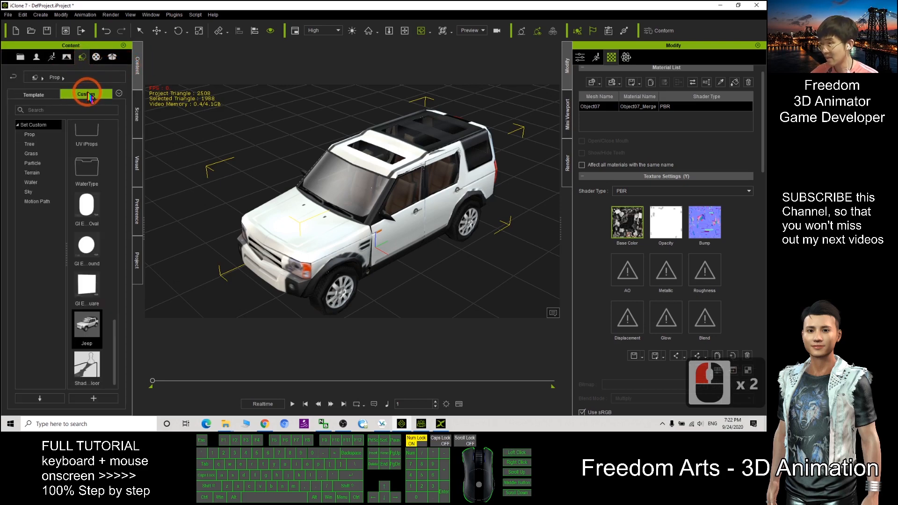
click(29, 134)
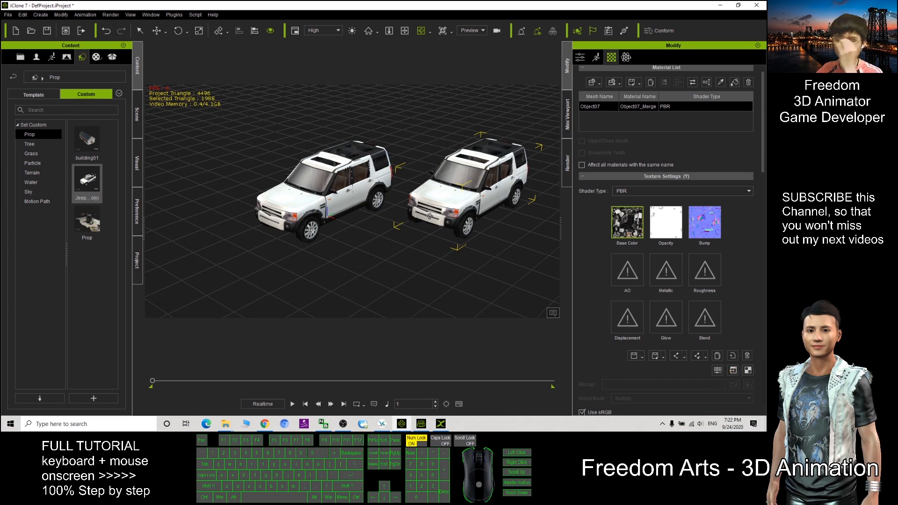
mouse_move(459, 222)
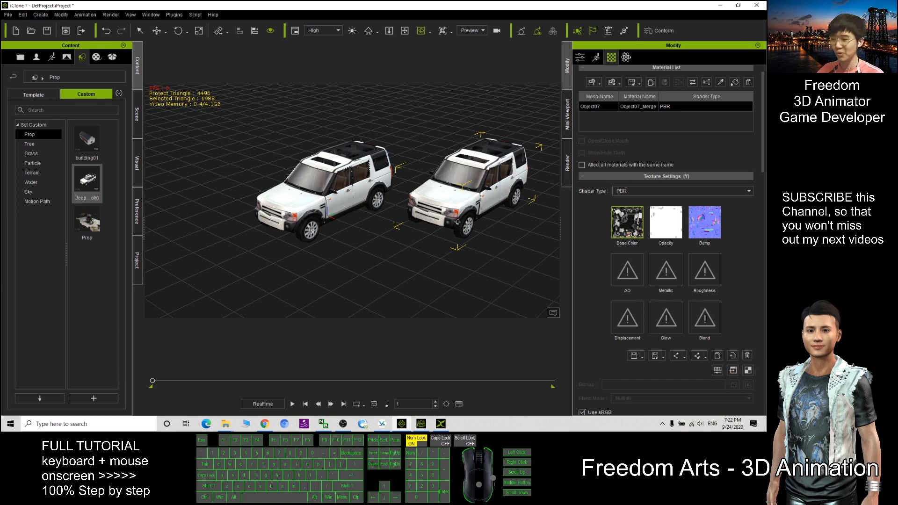